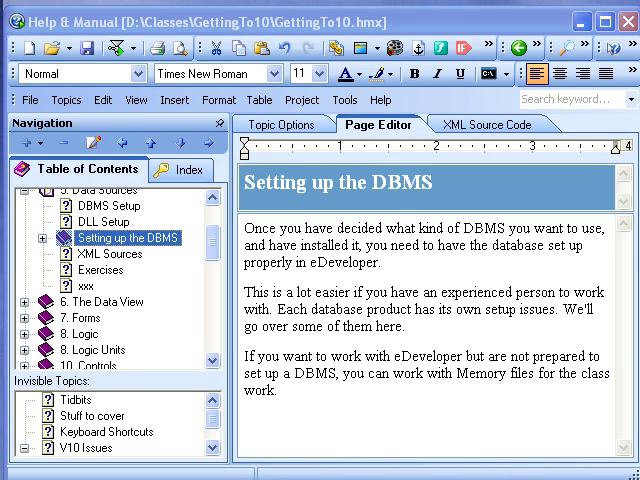
mouse_move(322, 34)
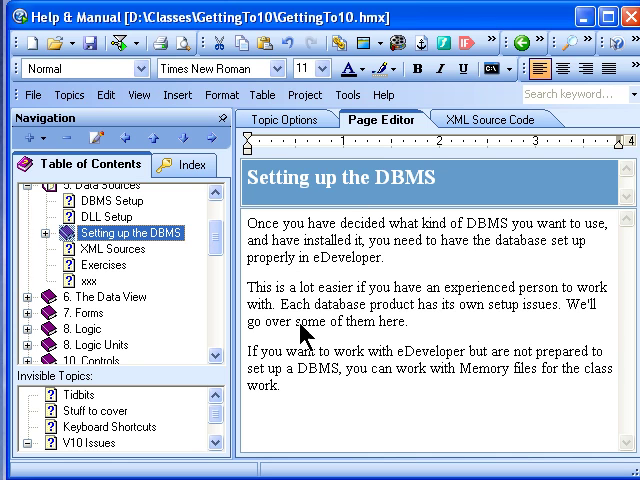
mouse_move(350, 355)
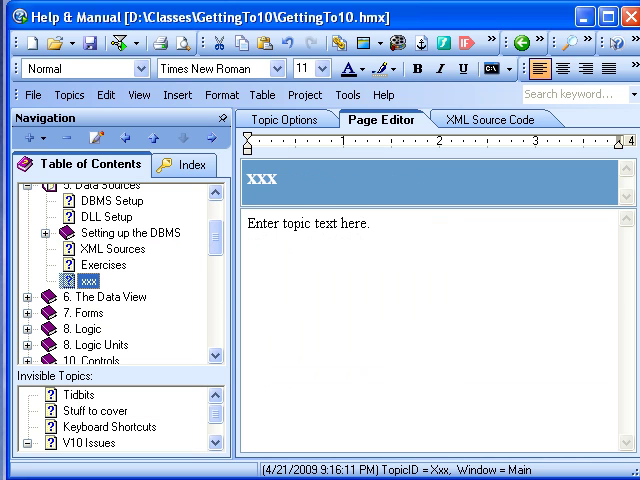
mouse_move(183, 348)
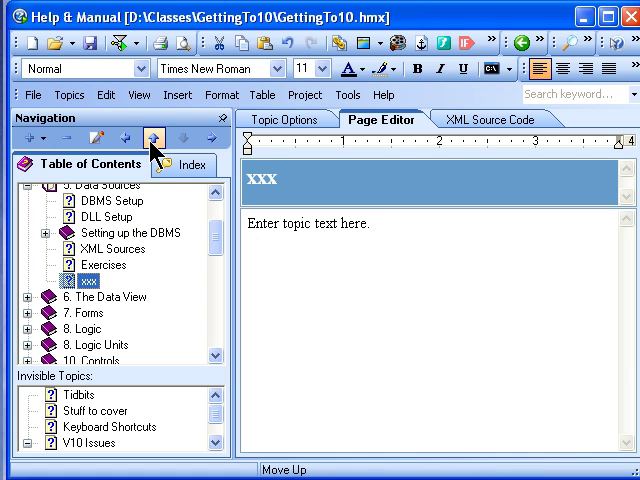
- Move the xxx topic up one place, above Exercises and below XML Sources
left_click(160, 137)
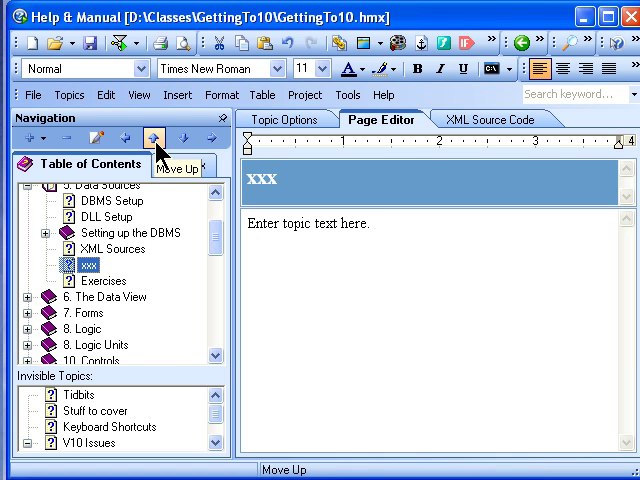
left_click(161, 137)
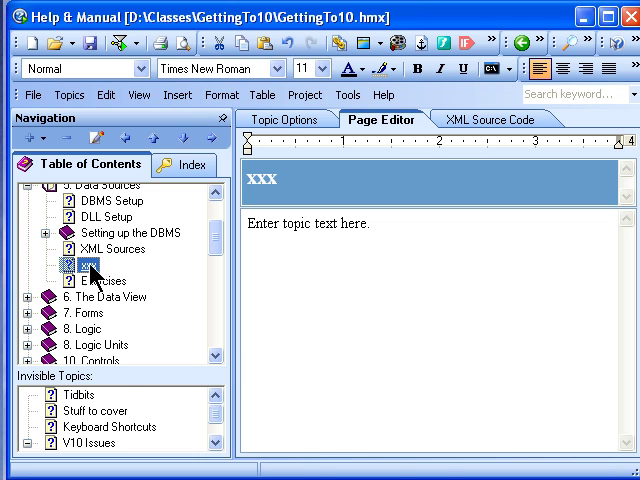
right_click(82, 265)
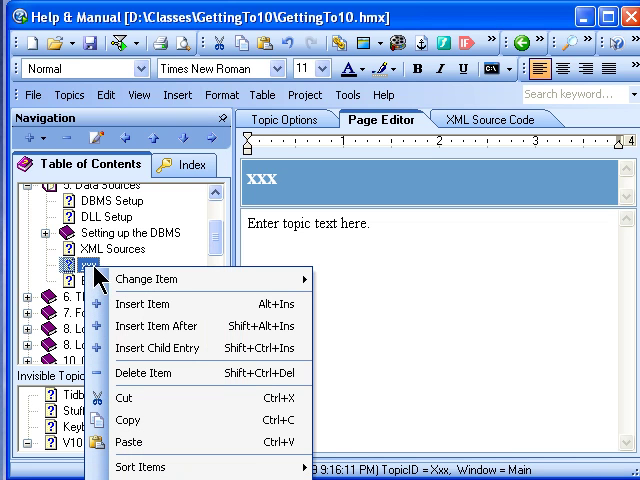
left_click(345, 285)
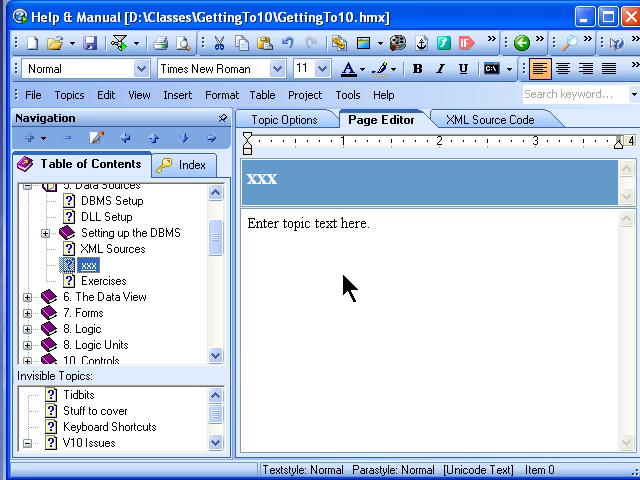
mouse_move(408, 395)
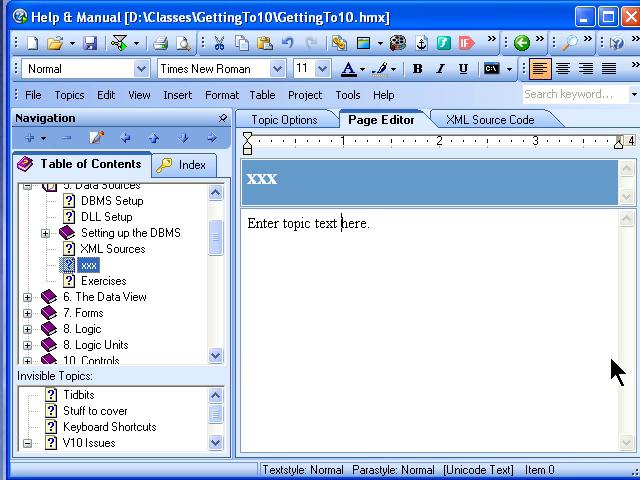
mouse_move(538, 303)
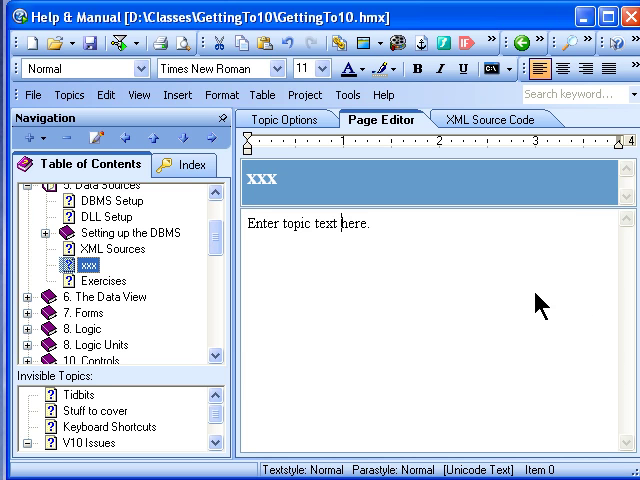
mouse_move(558, 330)
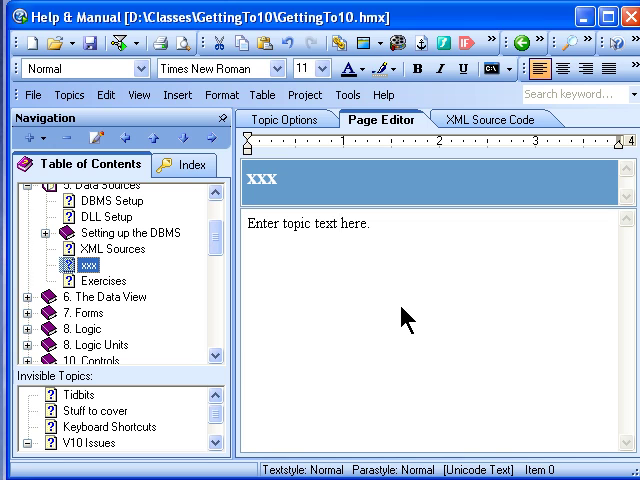
mouse_move(482, 329)
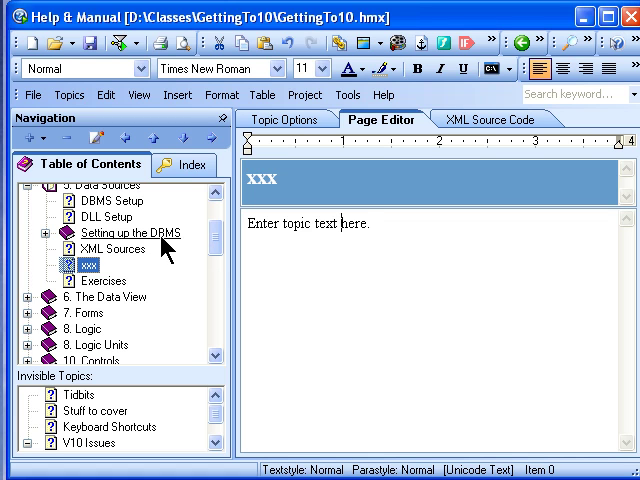
mouse_move(115, 329)
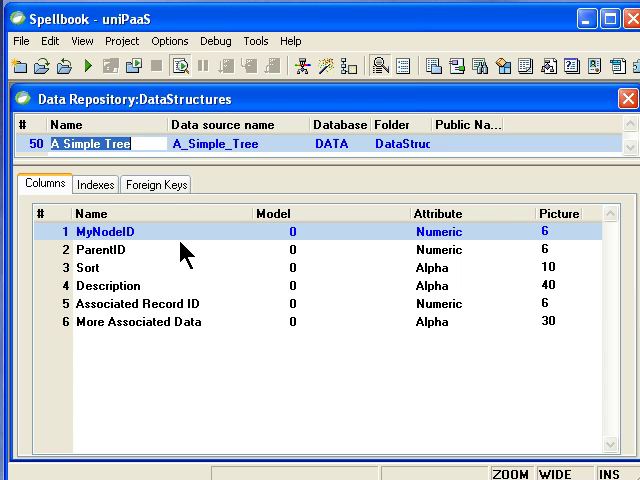
mouse_move(312, 243)
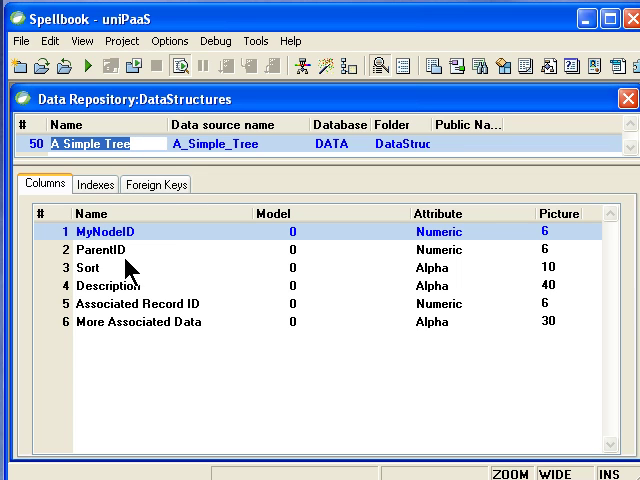
mouse_move(128, 276)
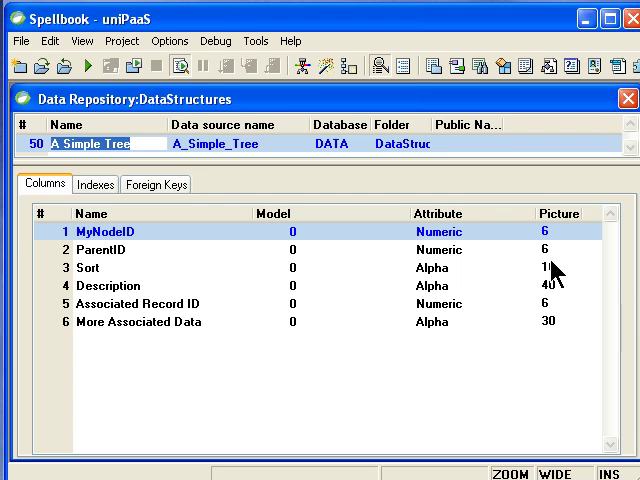
mouse_move(95, 280)
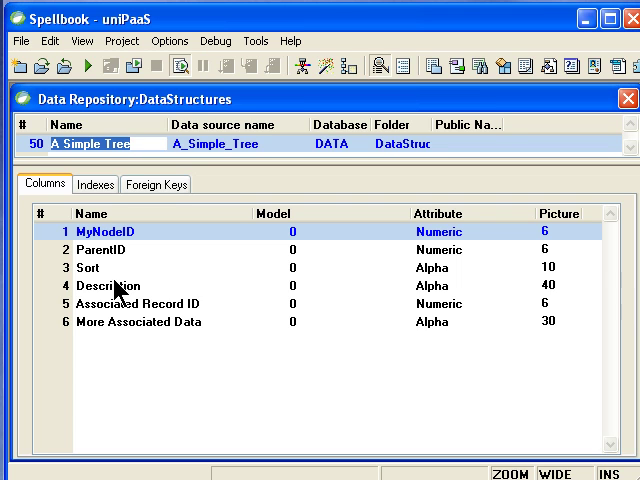
mouse_move(118, 262)
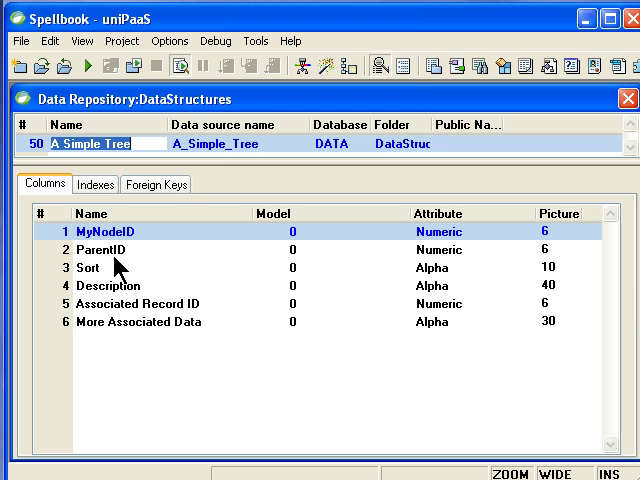
mouse_move(166, 264)
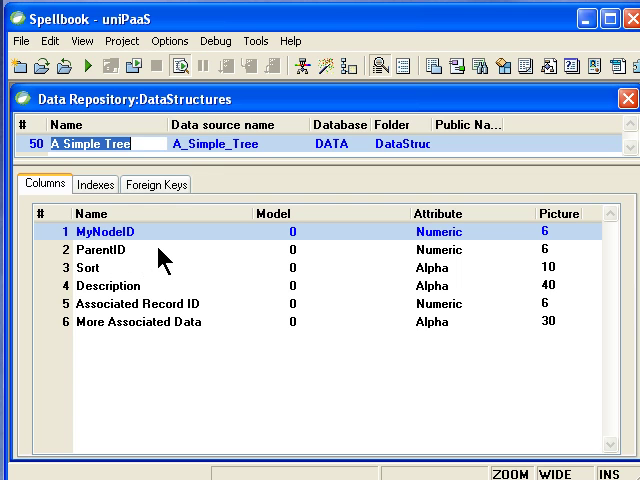
mouse_move(254, 307)
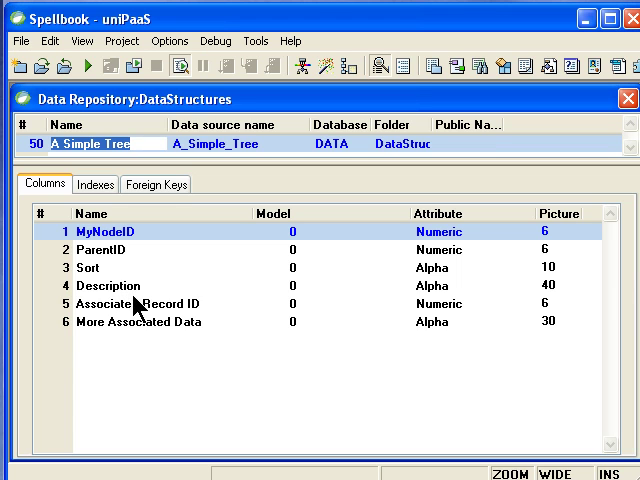
mouse_move(149, 300)
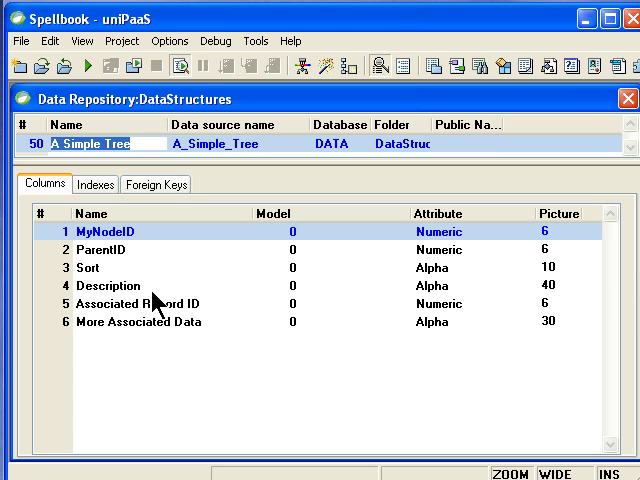
mouse_move(183, 307)
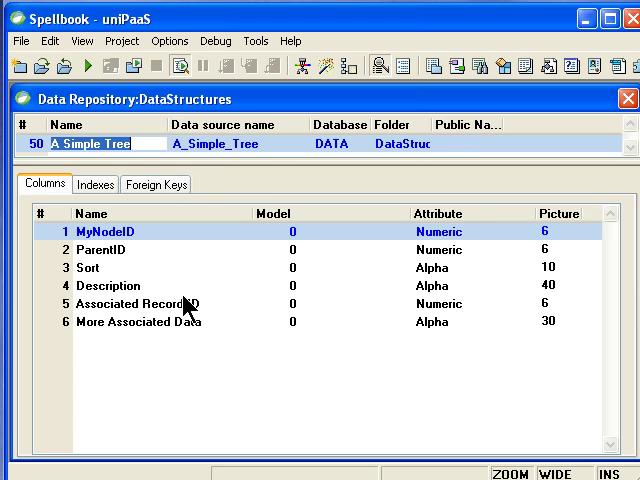
mouse_move(438, 320)
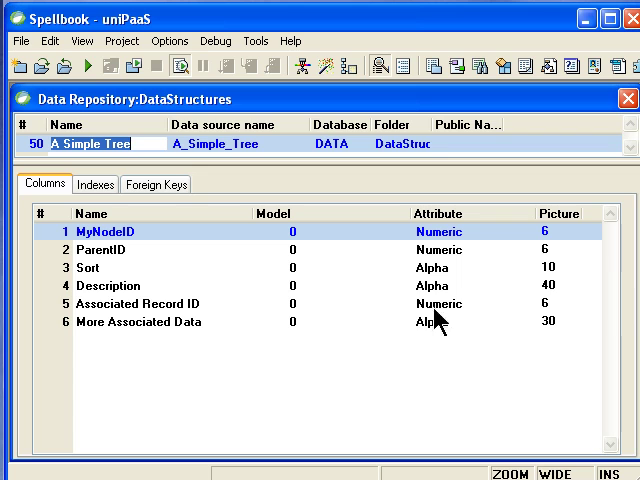
mouse_move(207, 330)
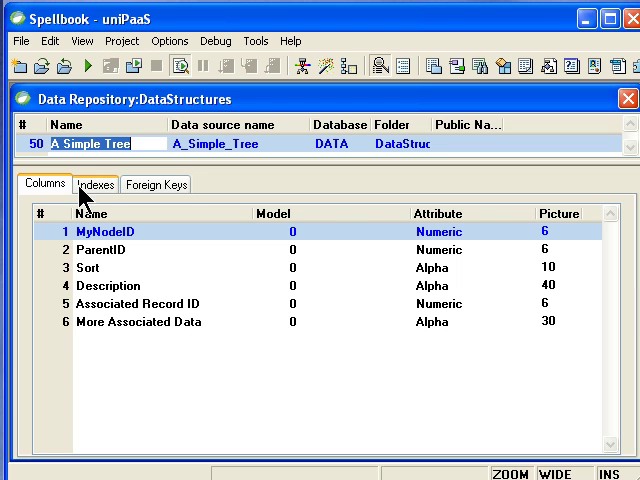
mouse_move(95, 269)
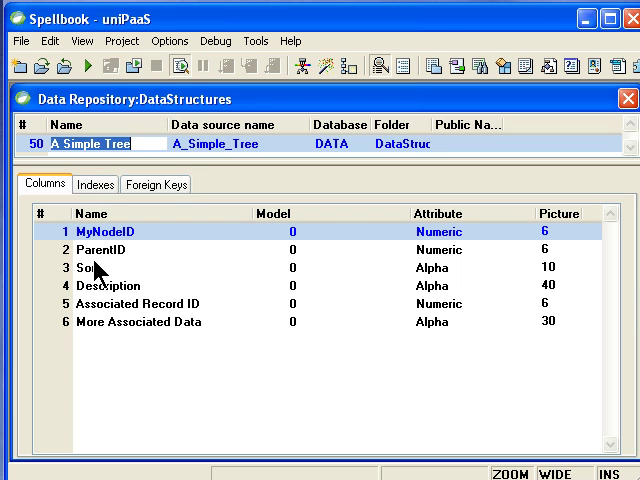
mouse_move(450, 285)
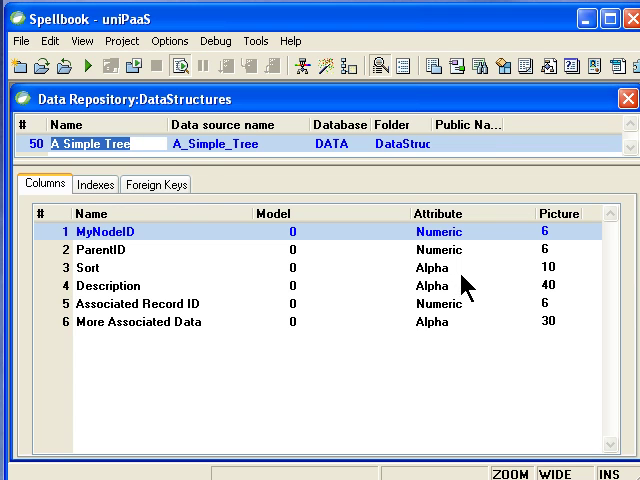
mouse_move(172, 277)
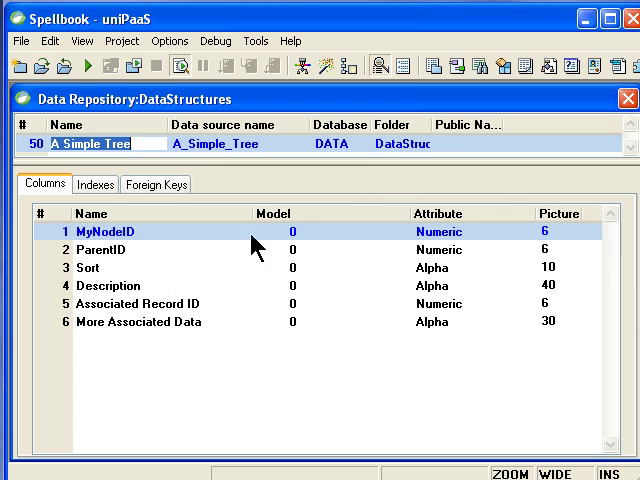
mouse_move(390, 177)
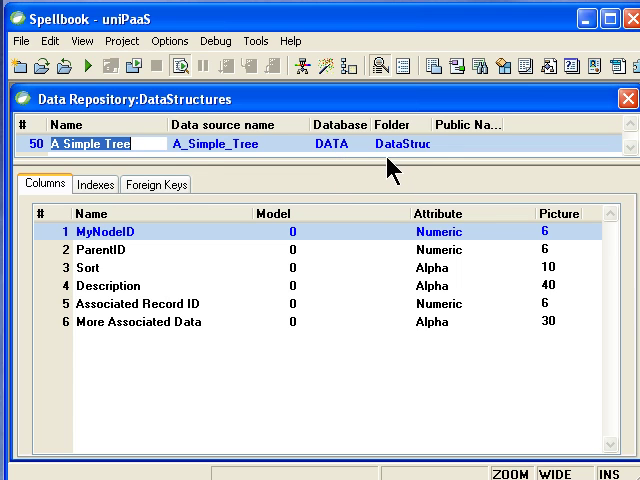
mouse_move(360, 178)
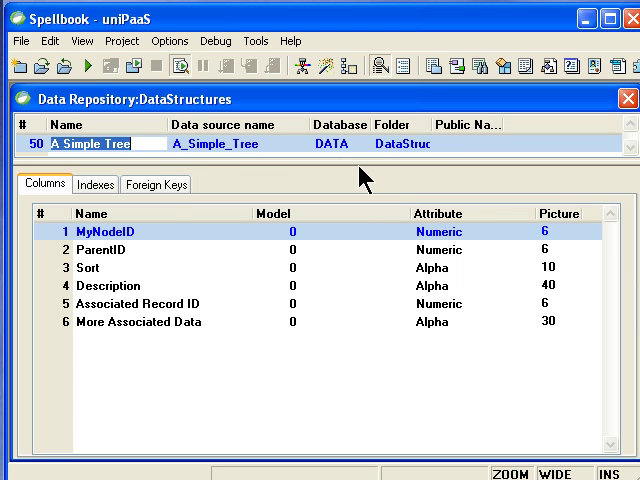
mouse_move(353, 173)
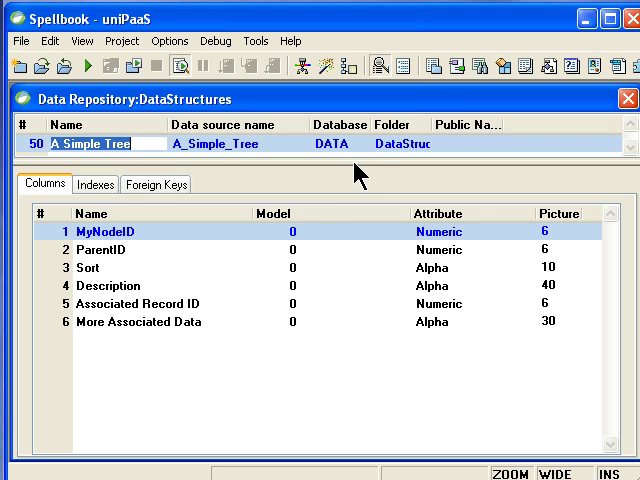
- View the A Simple Tree Sort index segments: ParentID then Sort, both ascending
left_click(95, 184)
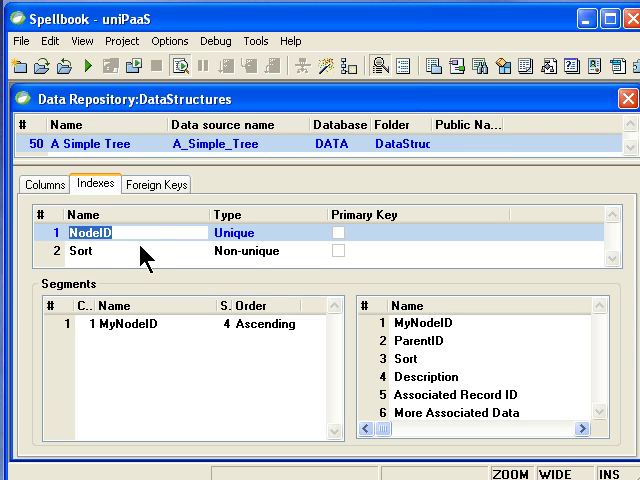
mouse_move(460, 357)
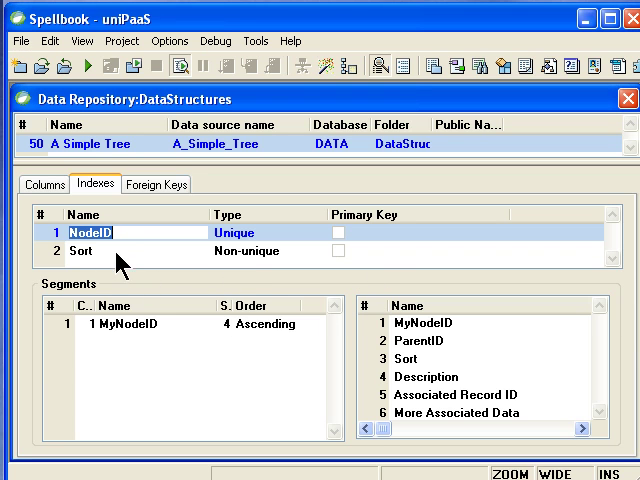
left_click(95, 251)
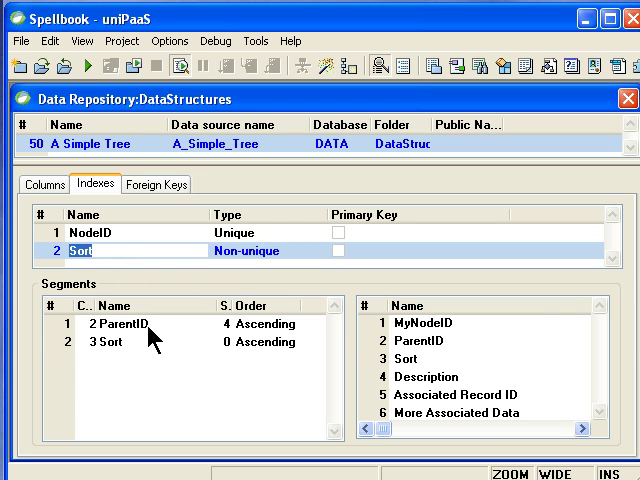
mouse_move(130, 360)
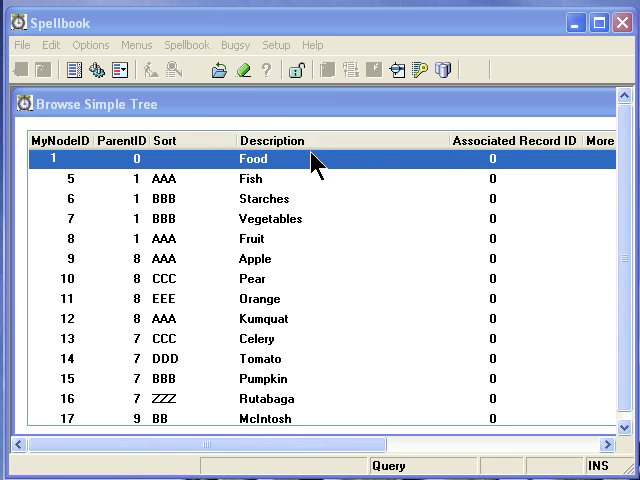
mouse_move(168, 191)
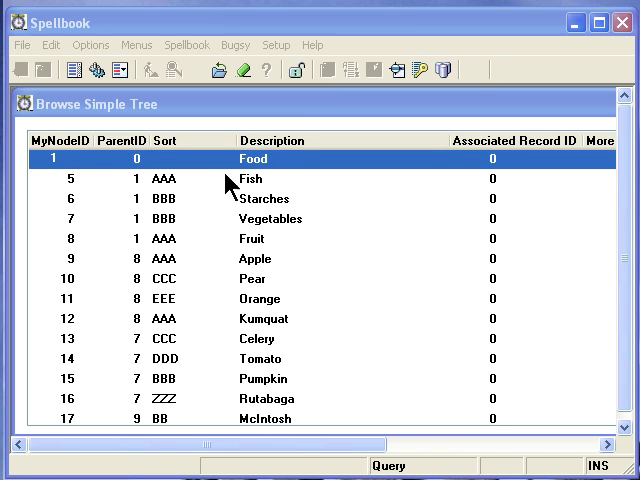
mouse_move(279, 173)
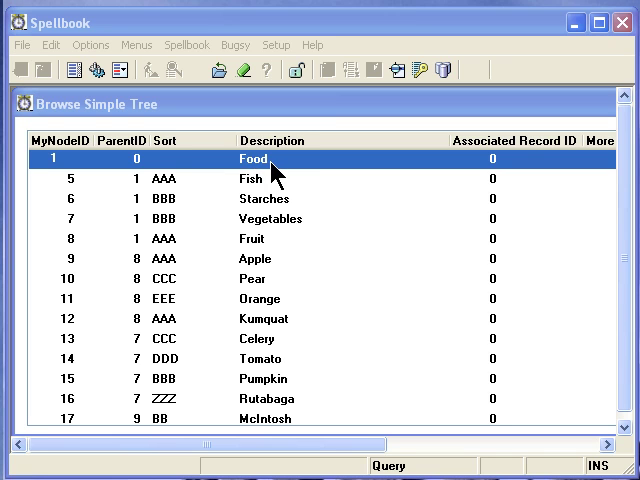
mouse_move(283, 166)
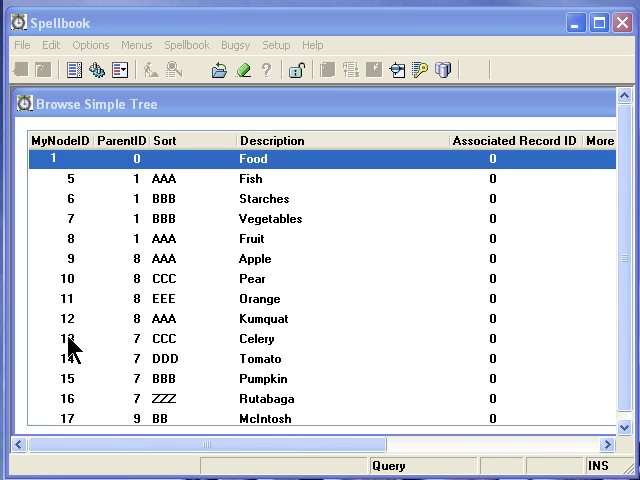
mouse_move(147, 358)
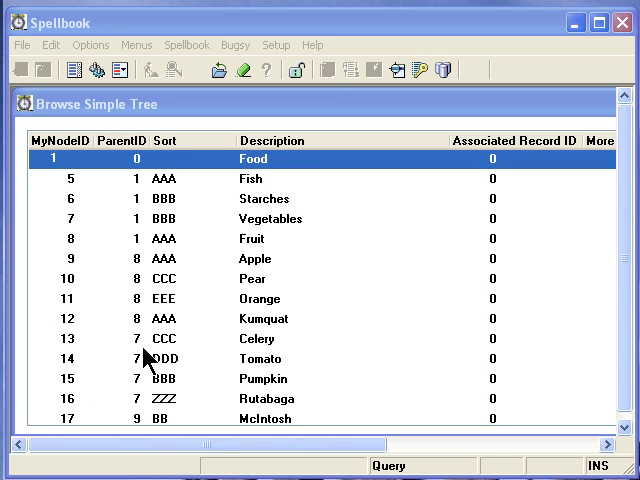
mouse_move(85, 265)
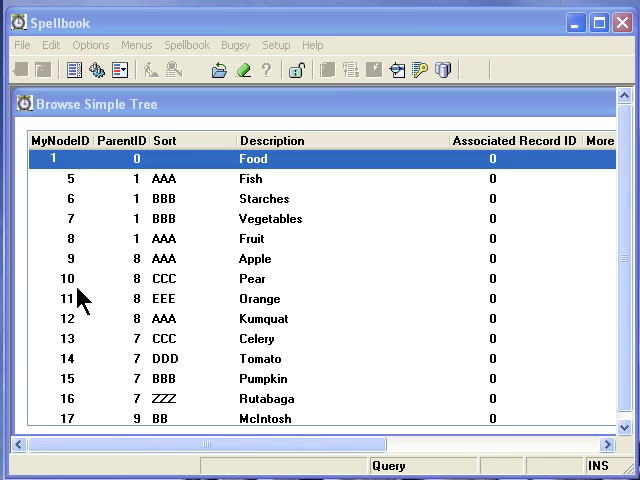
mouse_move(40, 180)
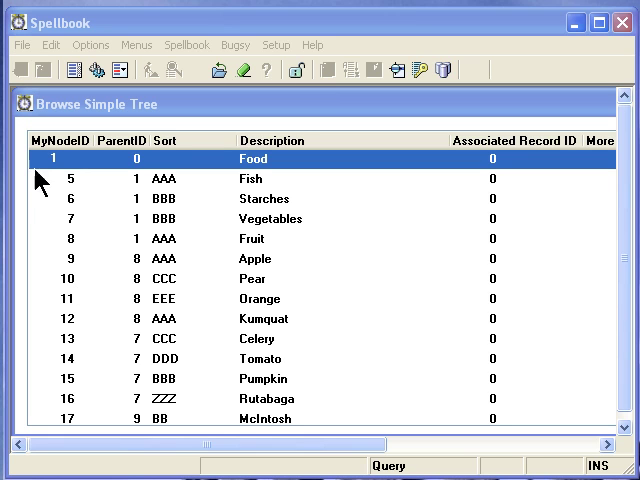
mouse_move(62, 200)
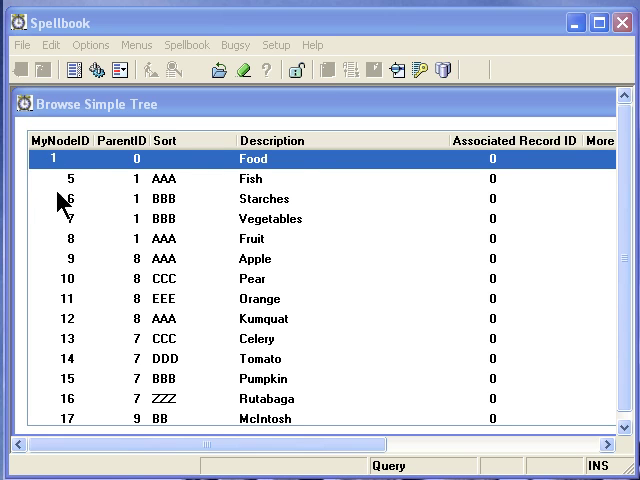
mouse_move(57, 183)
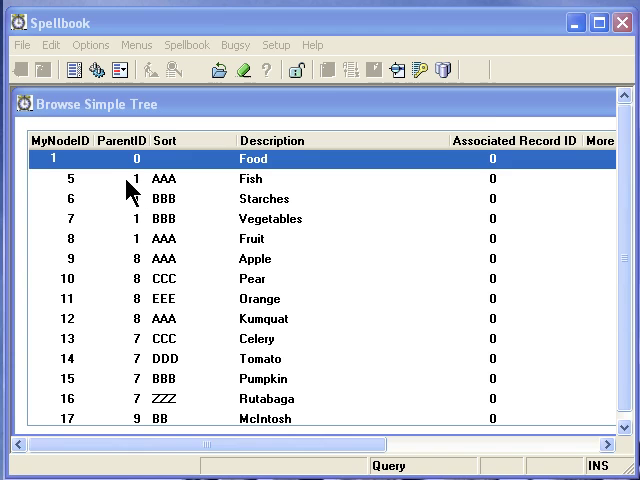
- Check the ParentID links of the Fruit, Fish and Kumquat records in the Simple Tree browse
left_click(260, 218)
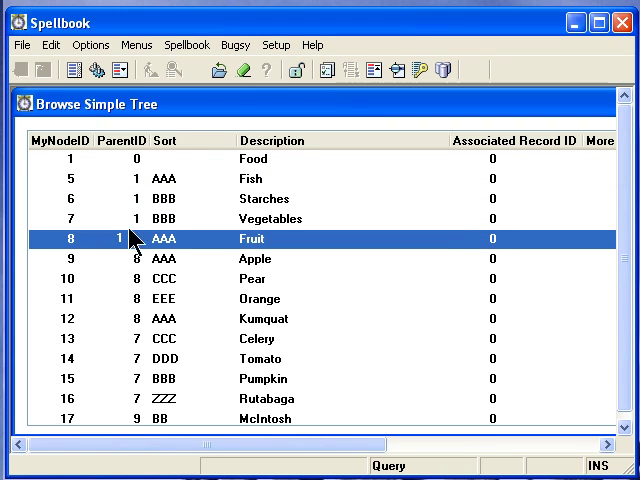
mouse_move(283, 187)
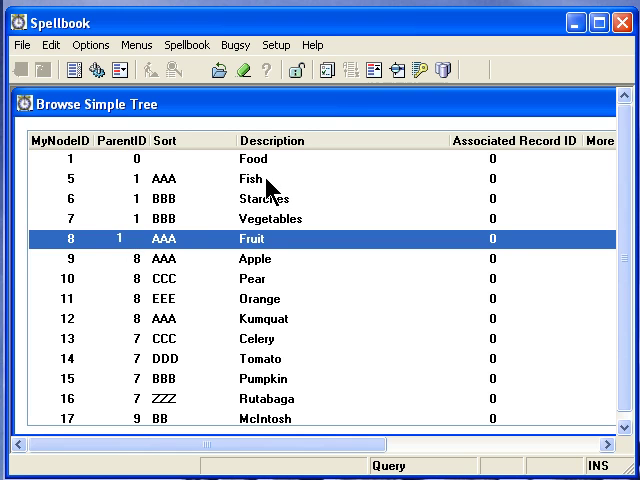
left_click(260, 218)
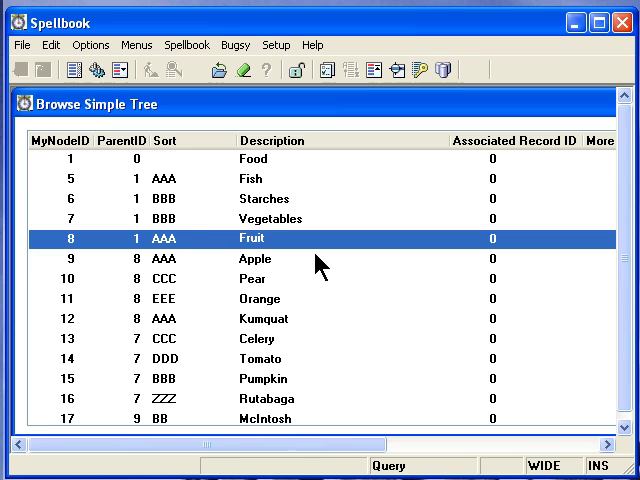
mouse_move(280, 190)
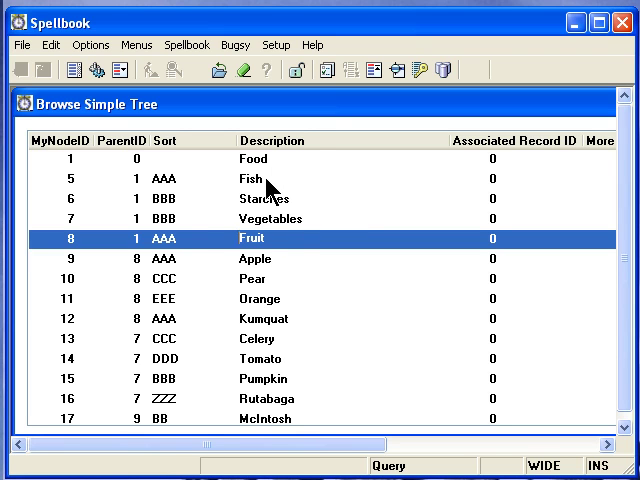
left_click(250, 178)
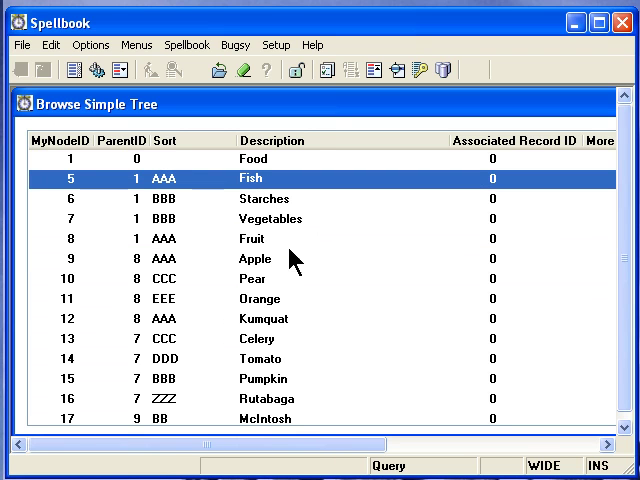
mouse_move(120, 211)
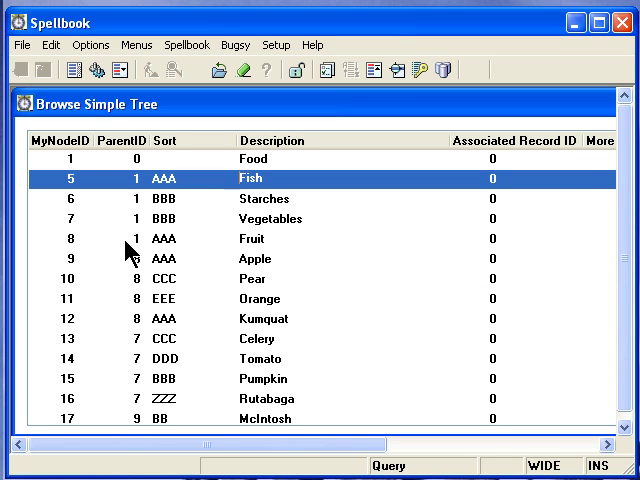
mouse_move(210, 258)
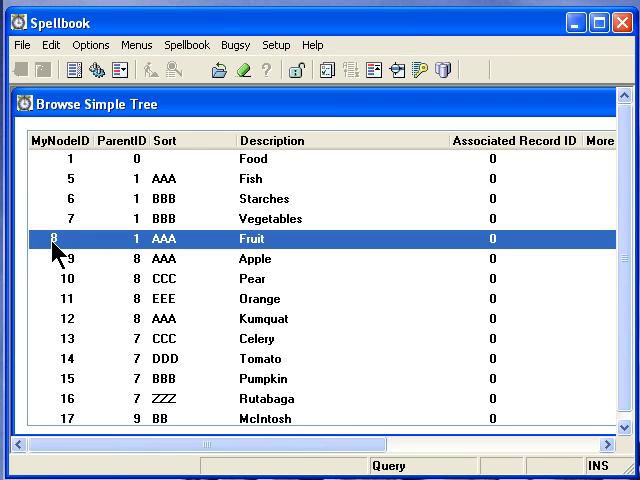
left_click(90, 279)
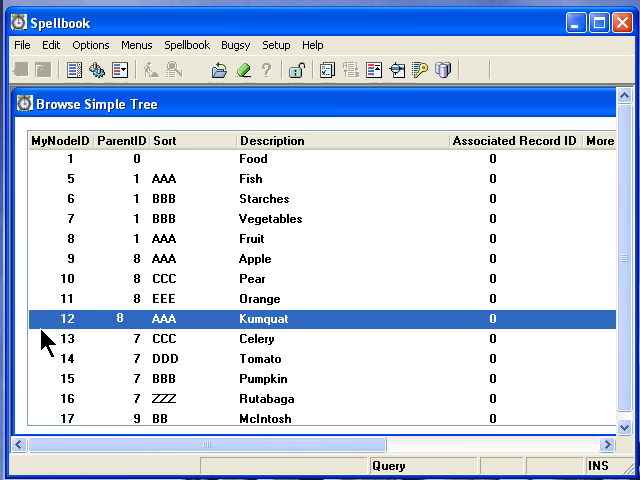
mouse_move(38, 269)
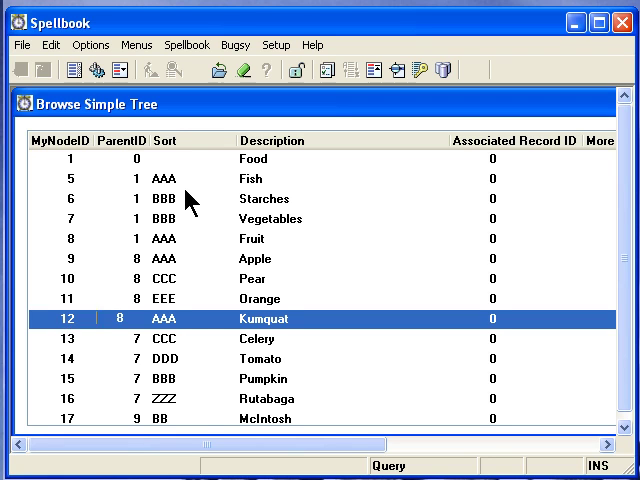
mouse_move(185, 426)
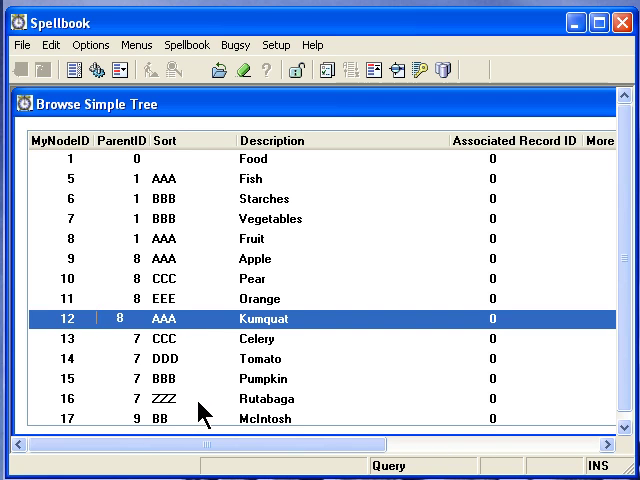
mouse_move(197, 245)
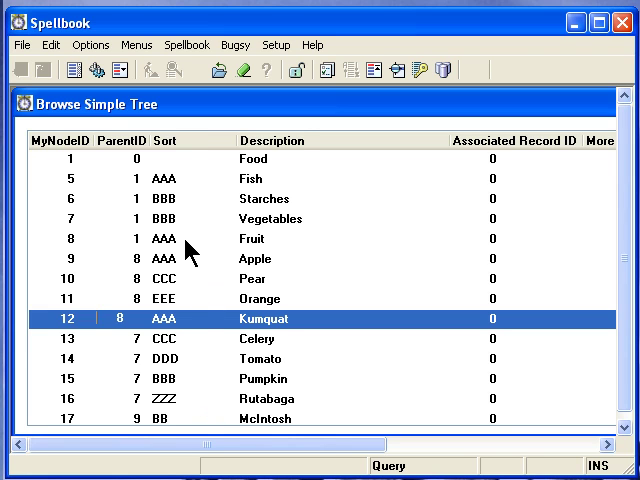
mouse_move(205, 325)
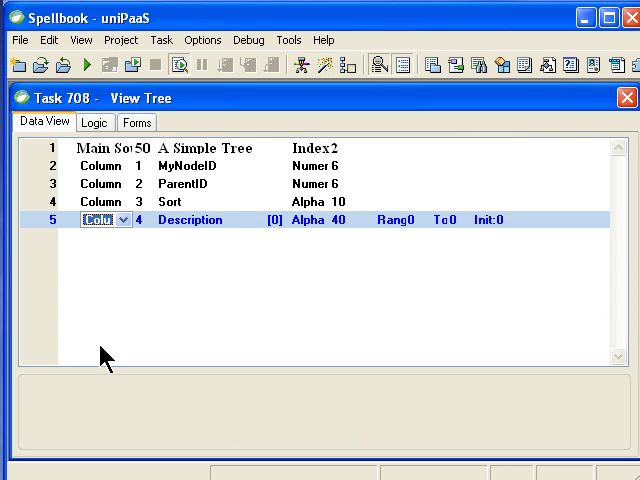
mouse_move(162, 399)
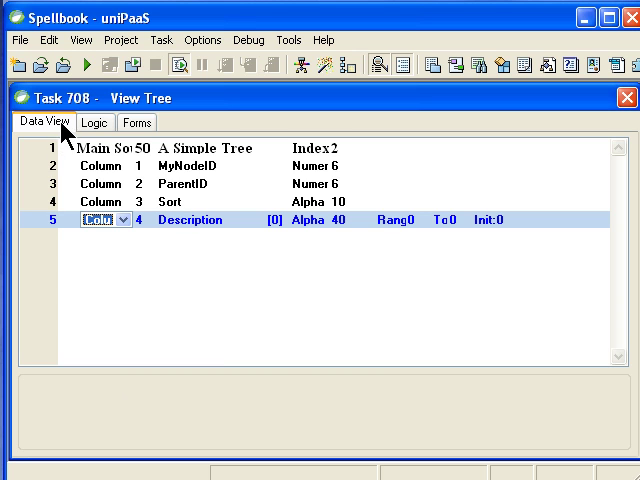
mouse_move(145, 163)
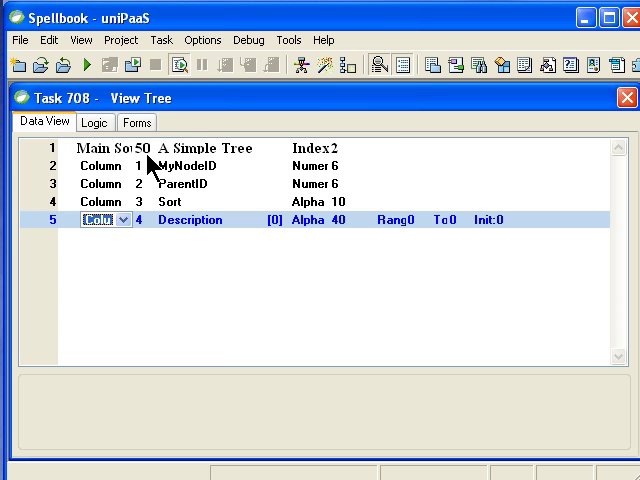
mouse_move(148, 165)
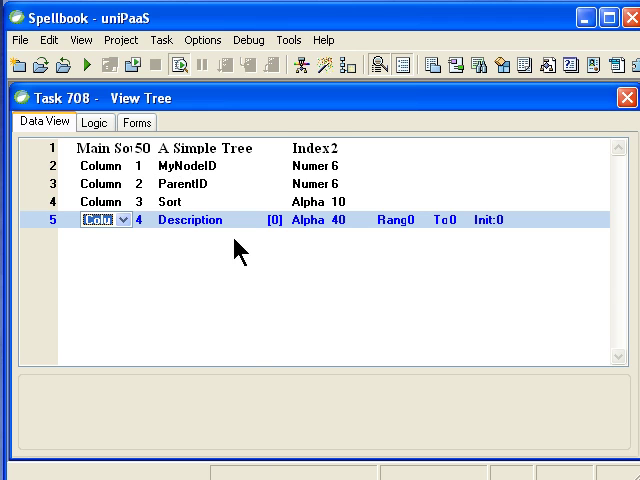
mouse_move(145, 161)
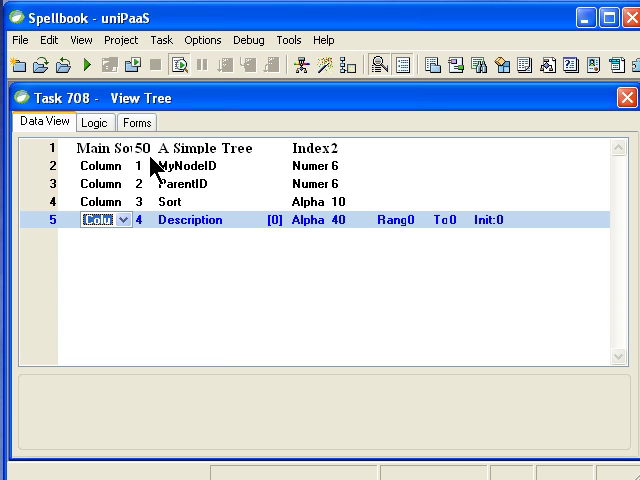
mouse_move(449, 299)
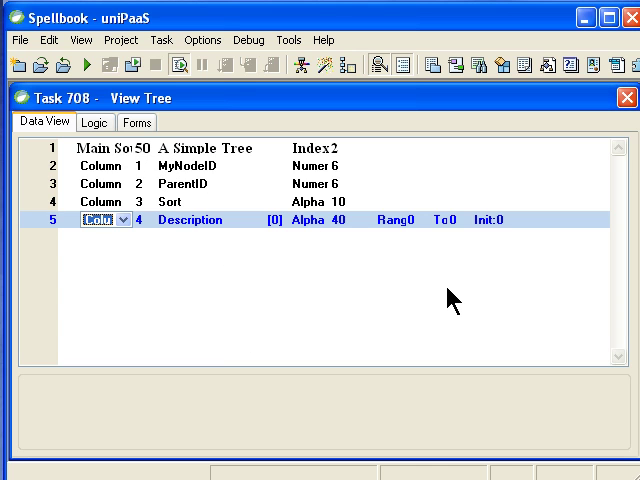
mouse_move(388, 286)
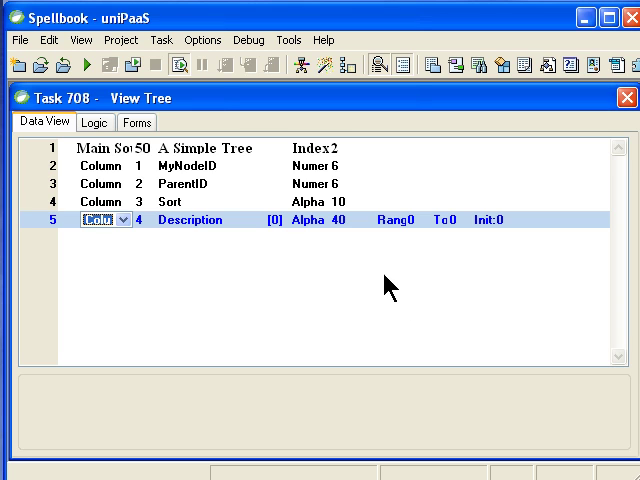
mouse_move(228, 255)
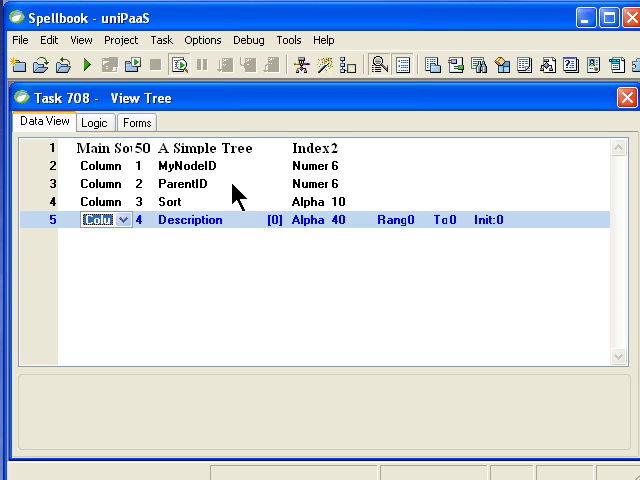
mouse_move(264, 226)
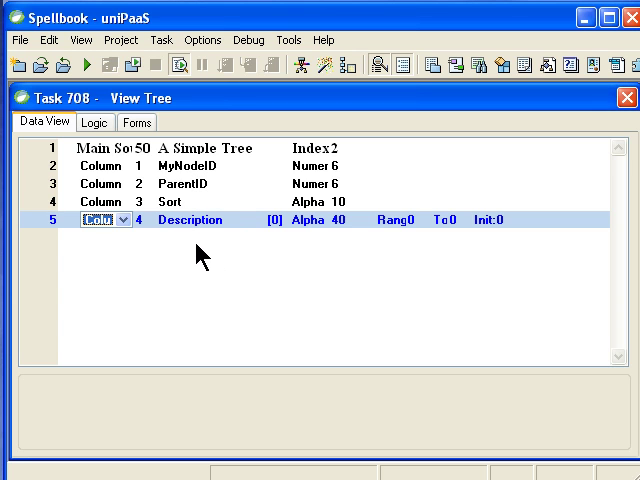
mouse_move(387, 287)
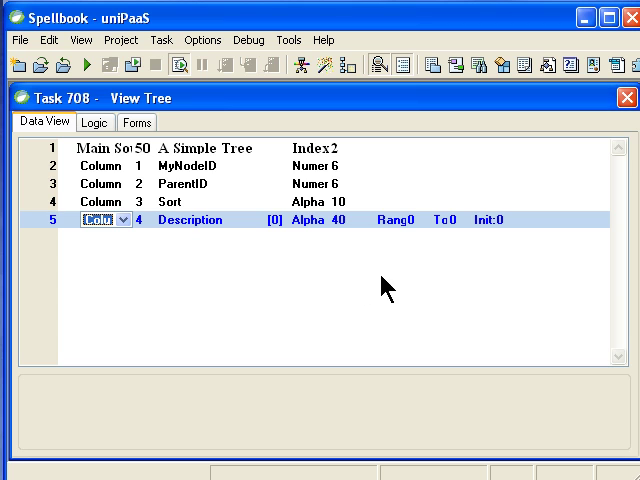
mouse_move(463, 258)
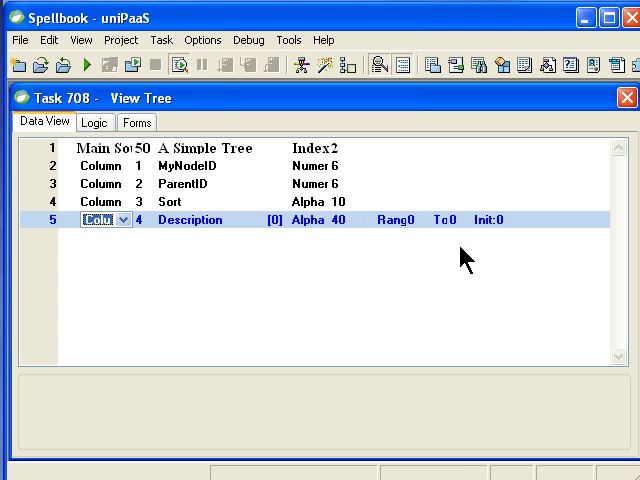
mouse_move(368, 158)
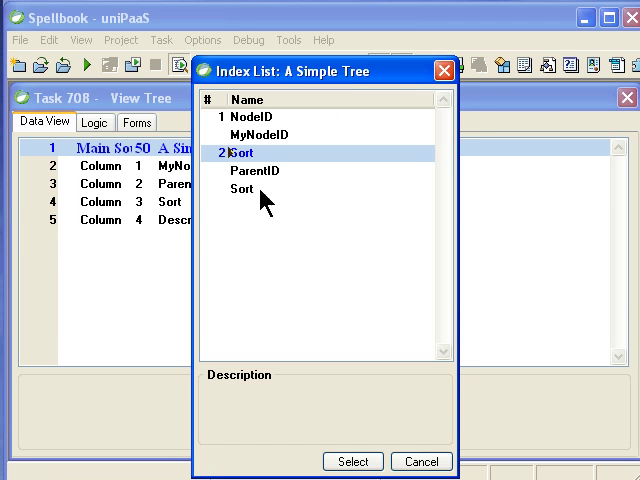
mouse_move(258, 218)
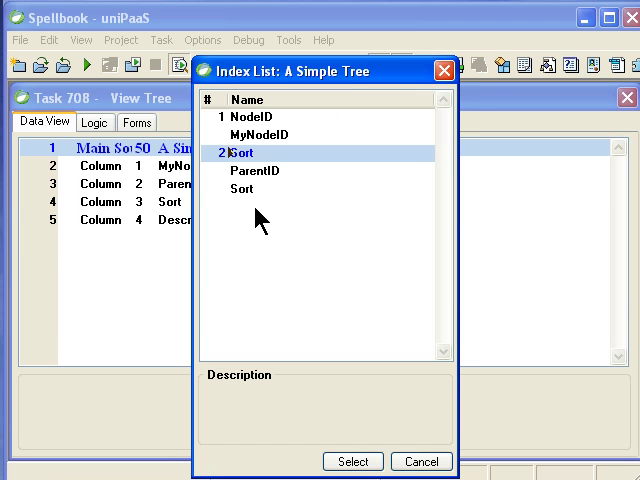
mouse_move(272, 228)
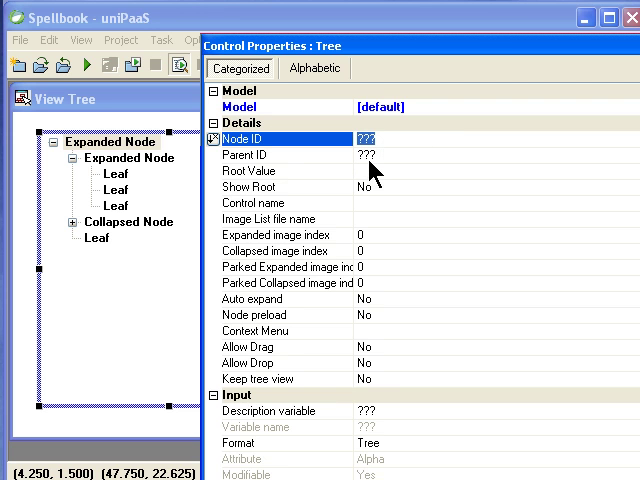
- Set the tree control's Node ID to the MyNodeID variable
left_click(364, 138)
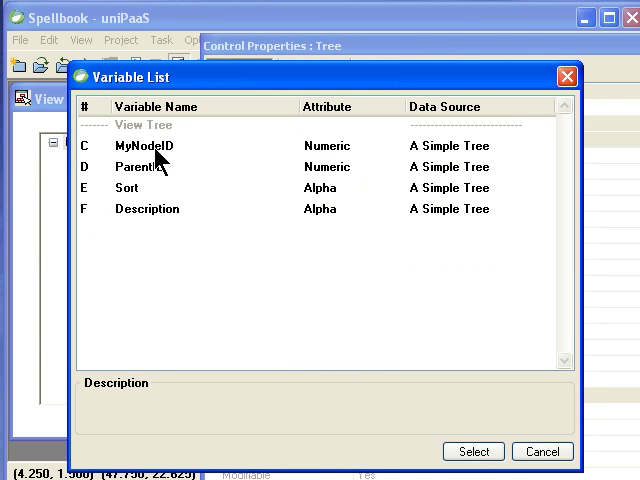
left_click(145, 146)
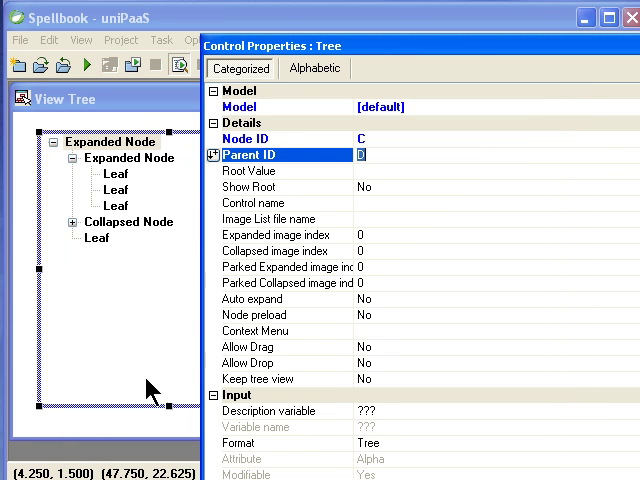
mouse_move(392, 192)
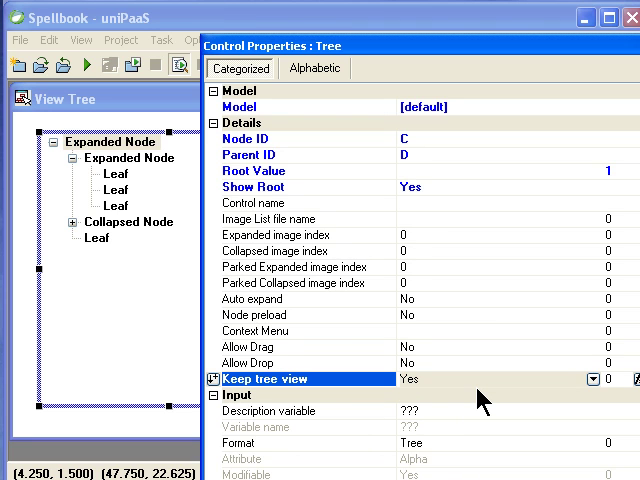
mouse_move(590, 338)
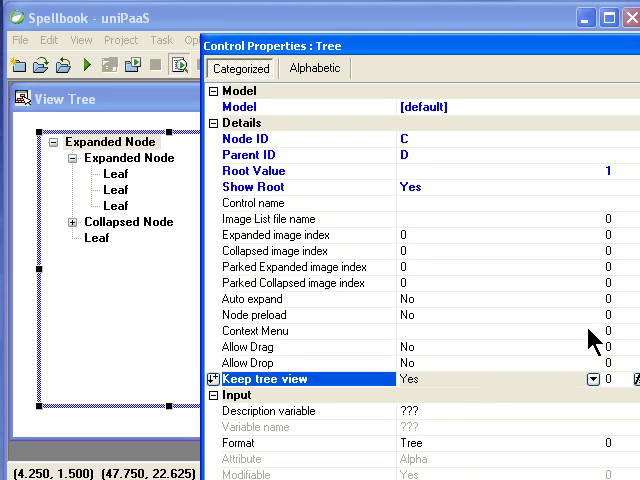
mouse_move(402, 228)
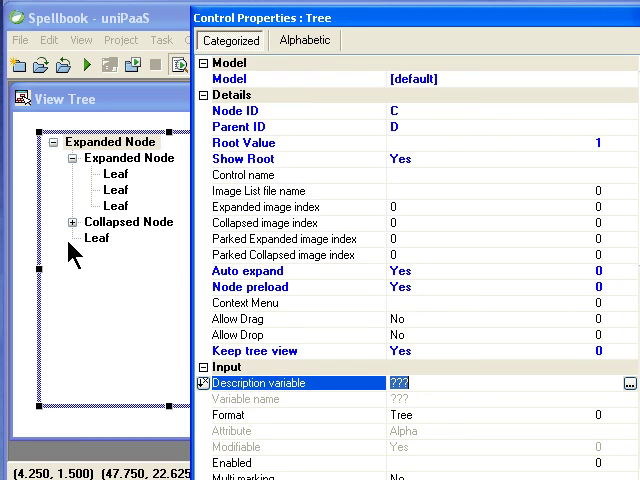
- Select Description as the tree's node text variable
left_click(628, 380)
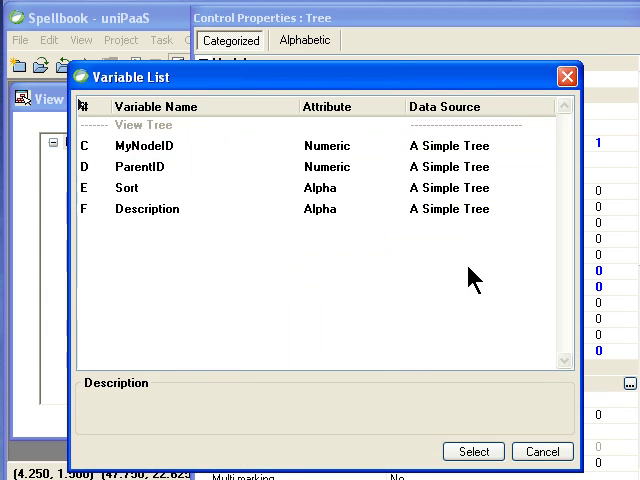
left_click(147, 209)
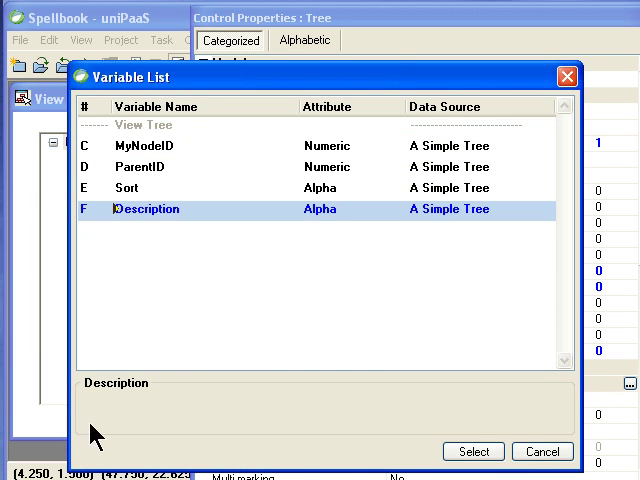
left_click(472, 451)
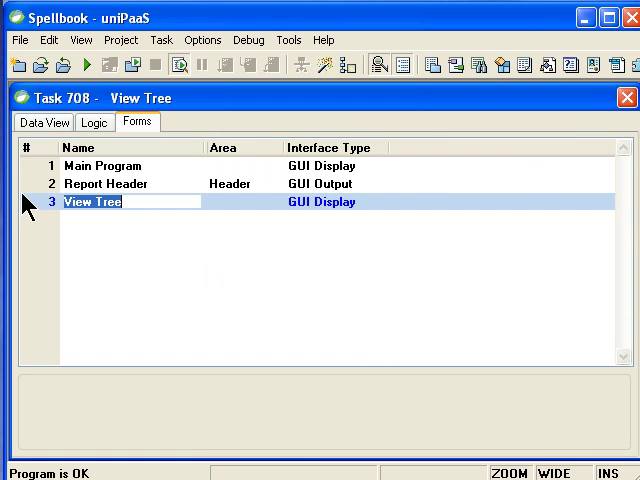
- Run the View Tree task and inspect the Fruit, Starches, Apple, Pear and Orange nodes' values
left_click(626, 96)
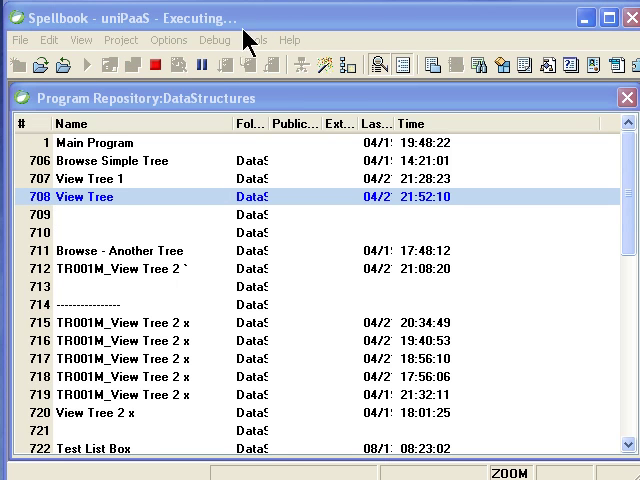
mouse_move(392, 31)
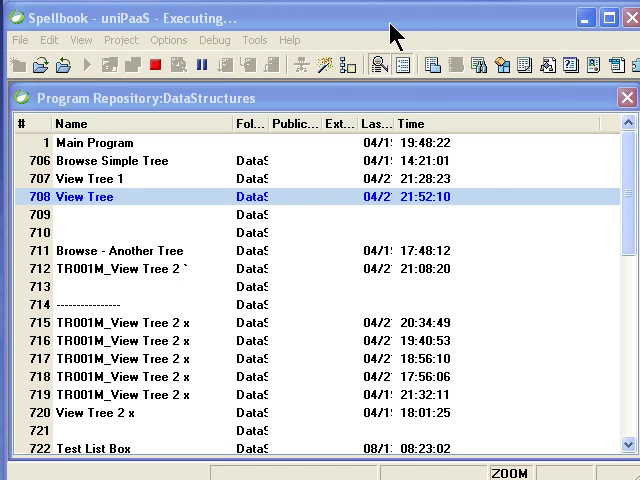
double_click(71, 196)
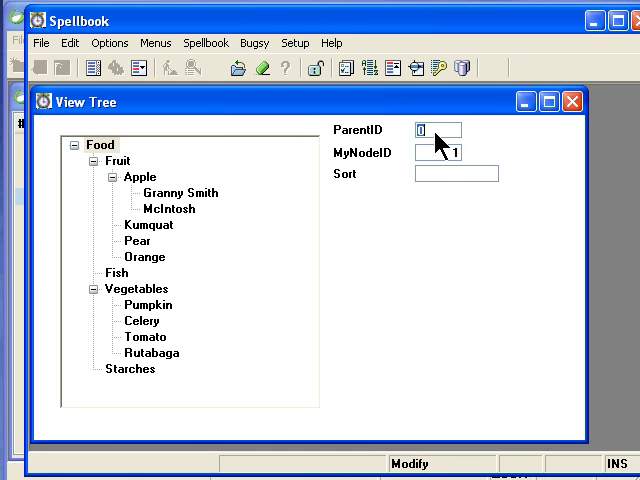
mouse_move(440, 156)
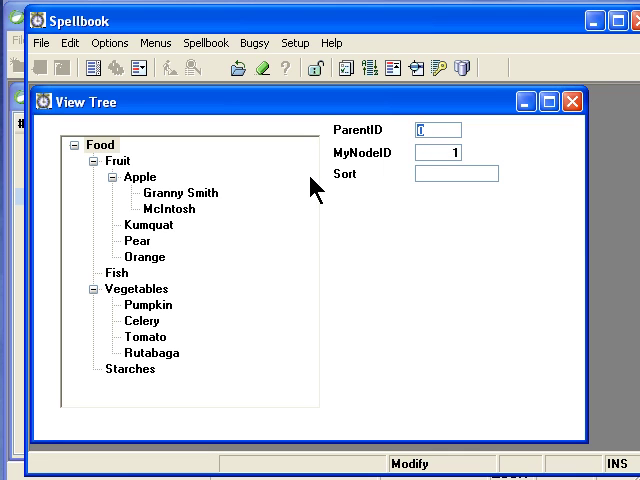
mouse_move(445, 171)
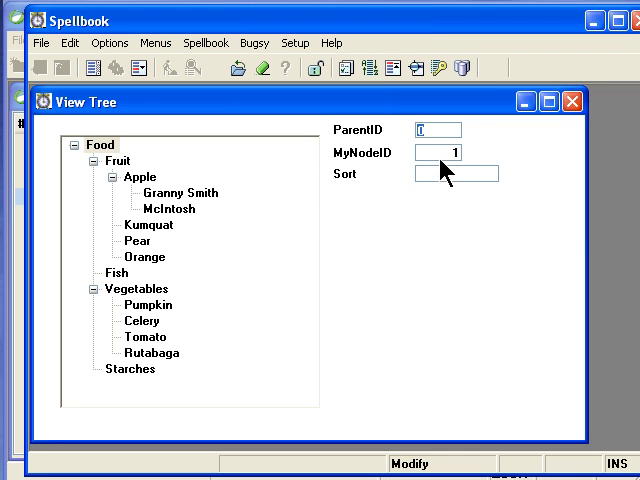
mouse_move(473, 215)
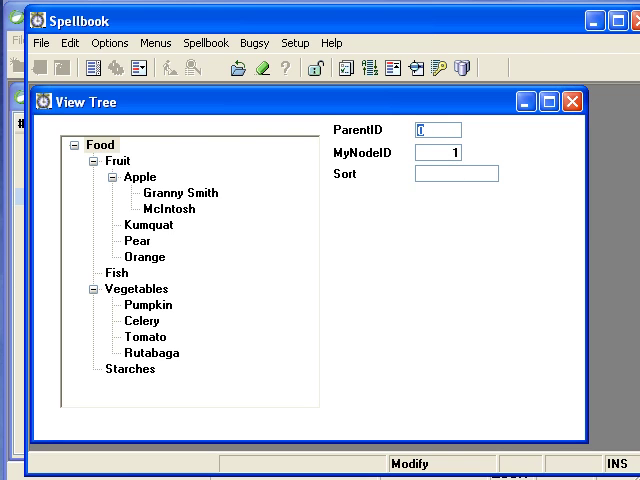
mouse_move(130, 180)
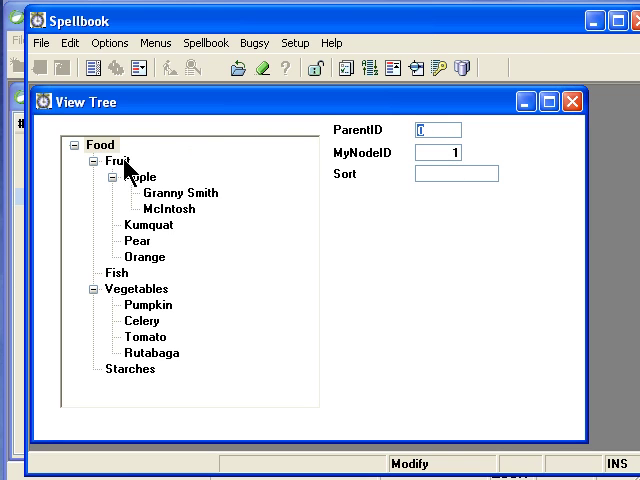
left_click(113, 160)
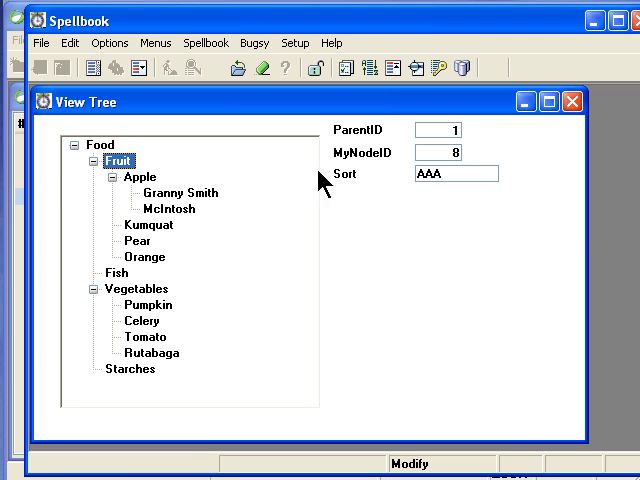
mouse_move(105, 291)
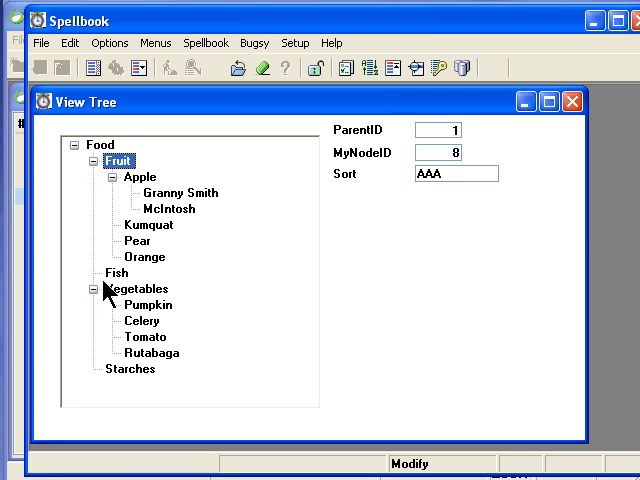
left_click(143, 289)
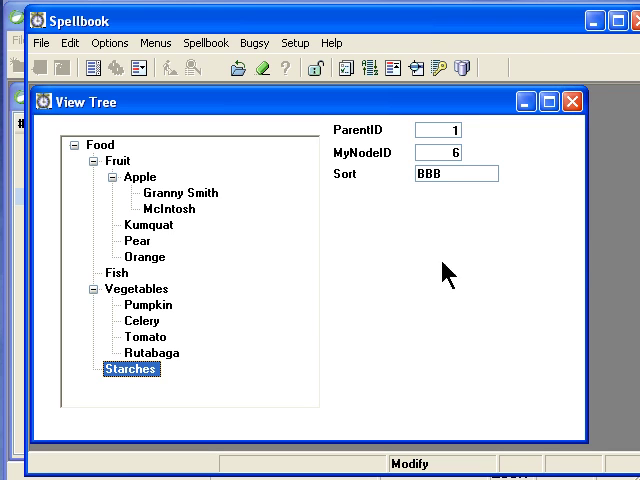
mouse_move(148, 185)
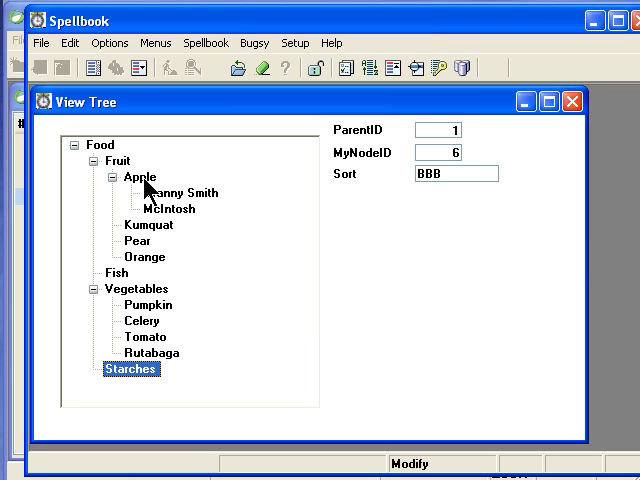
left_click(140, 176)
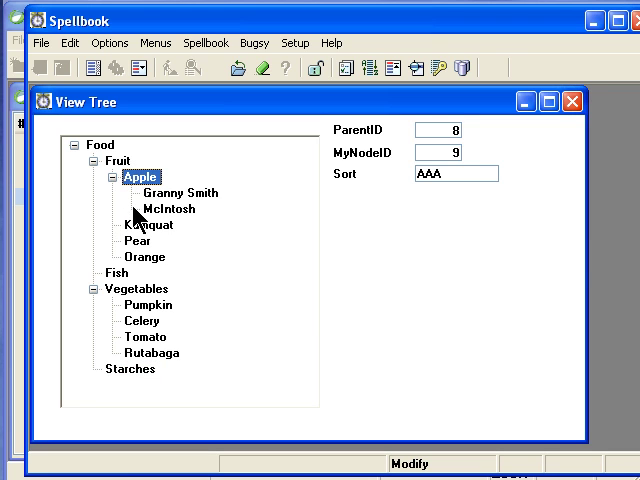
mouse_move(367, 212)
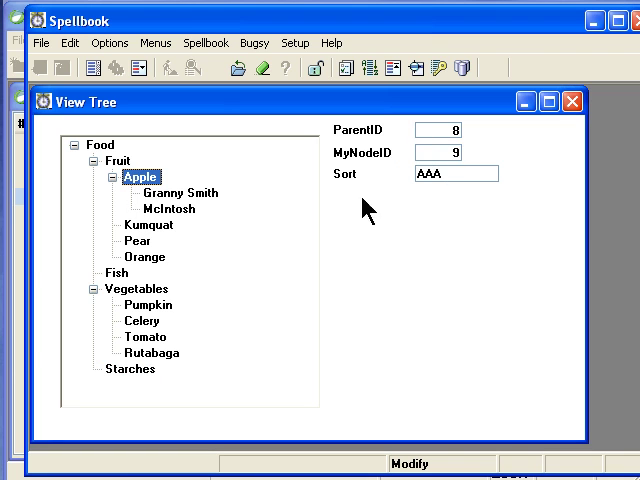
mouse_move(152, 250)
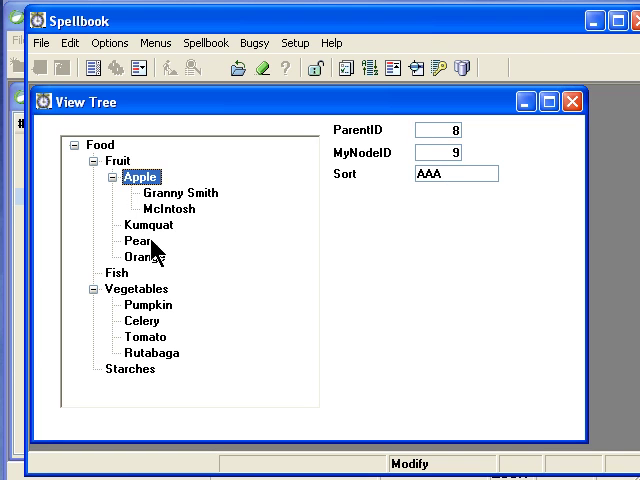
left_click(138, 241)
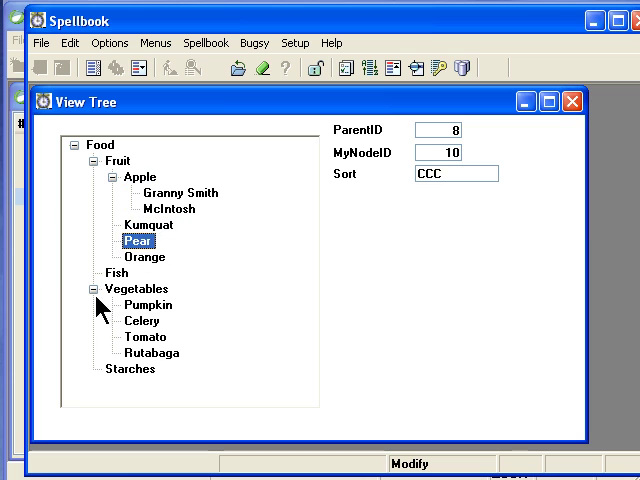
left_click(144, 256)
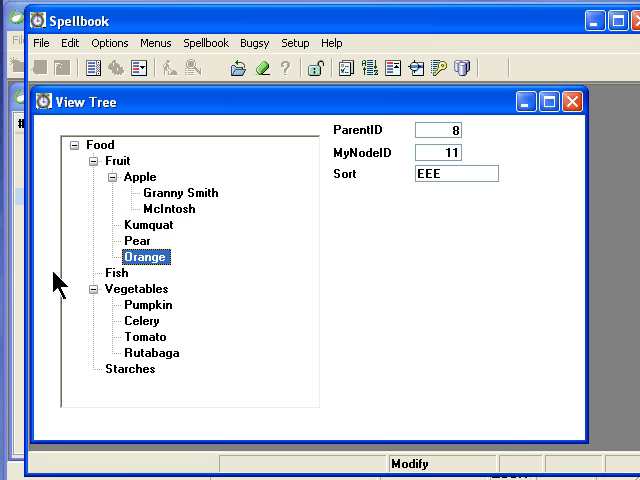
mouse_move(421, 218)
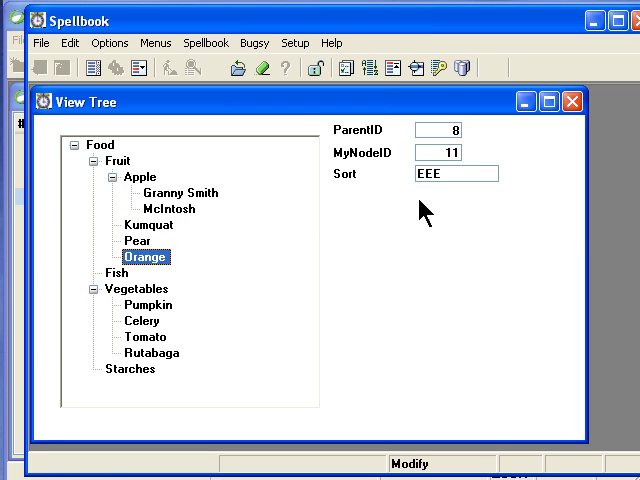
mouse_move(431, 222)
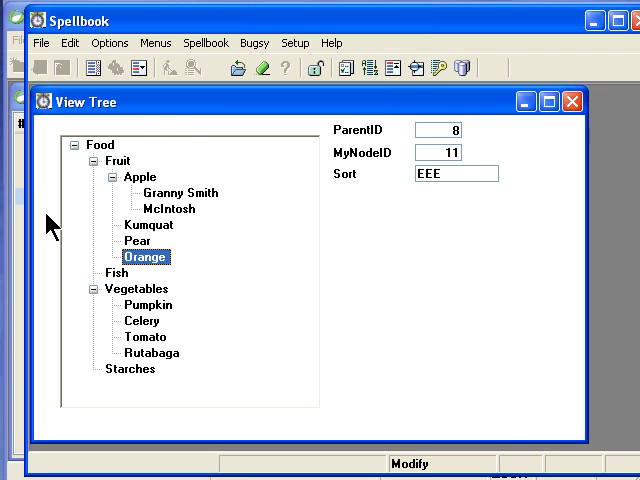
mouse_move(437, 135)
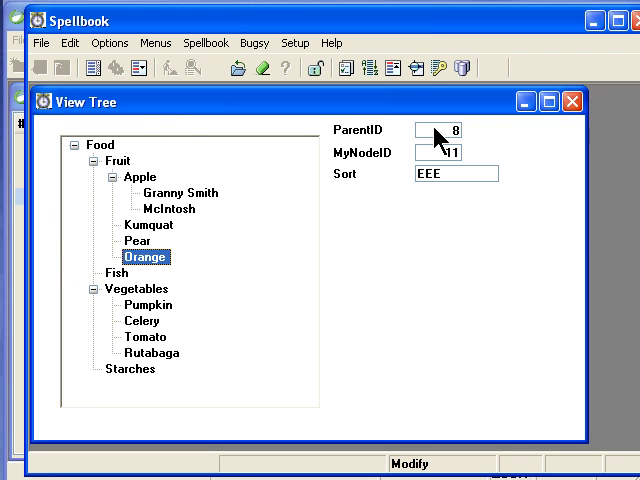